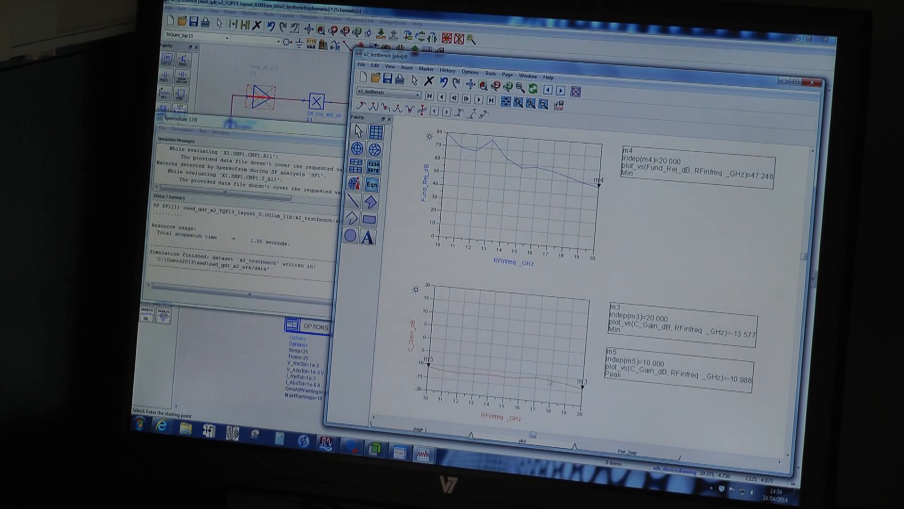
mouse_move(493, 181)
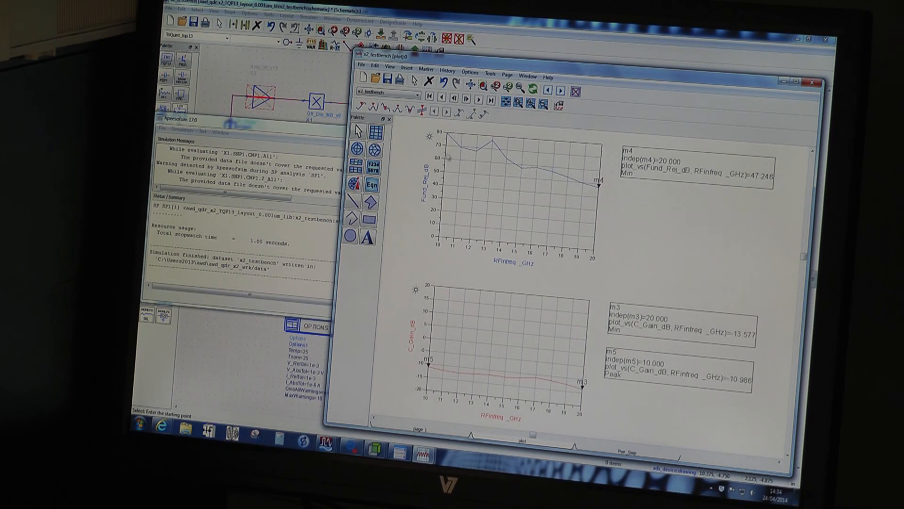
mouse_move(595, 195)
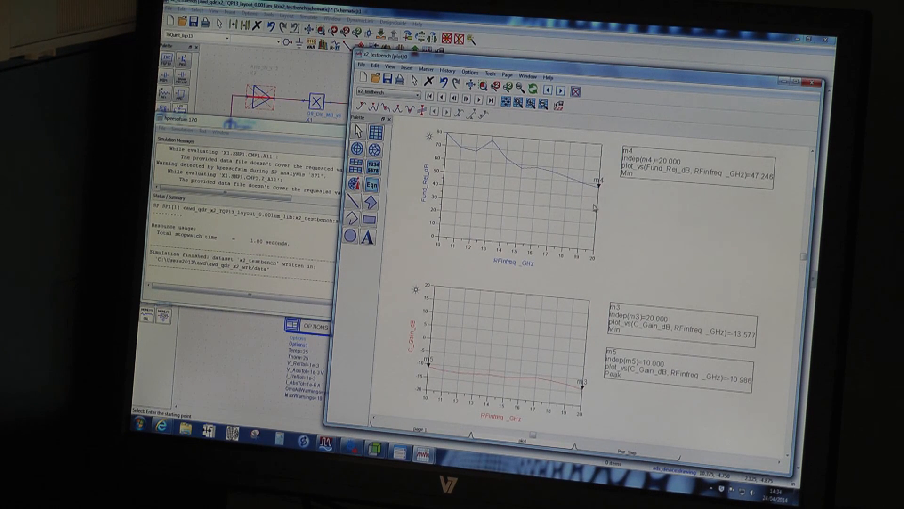
mouse_move(619, 213)
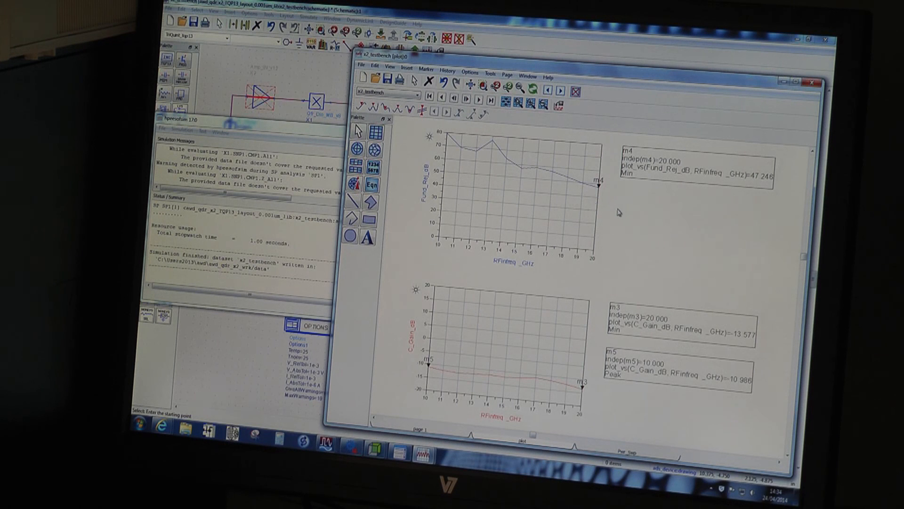
mouse_move(584, 209)
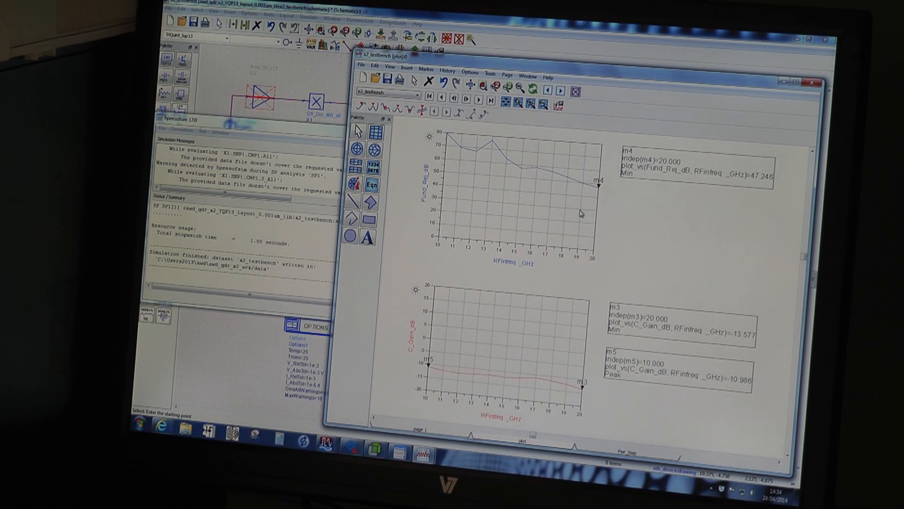
mouse_move(588, 225)
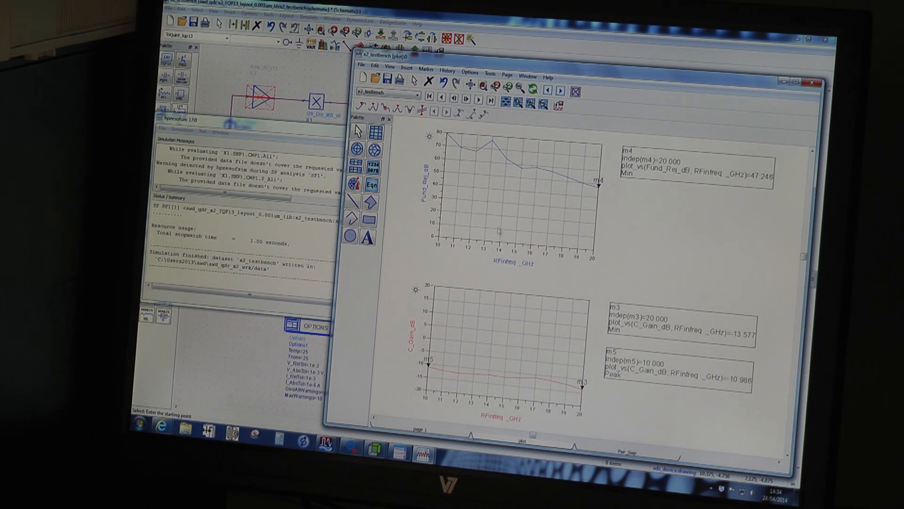
mouse_move(534, 237)
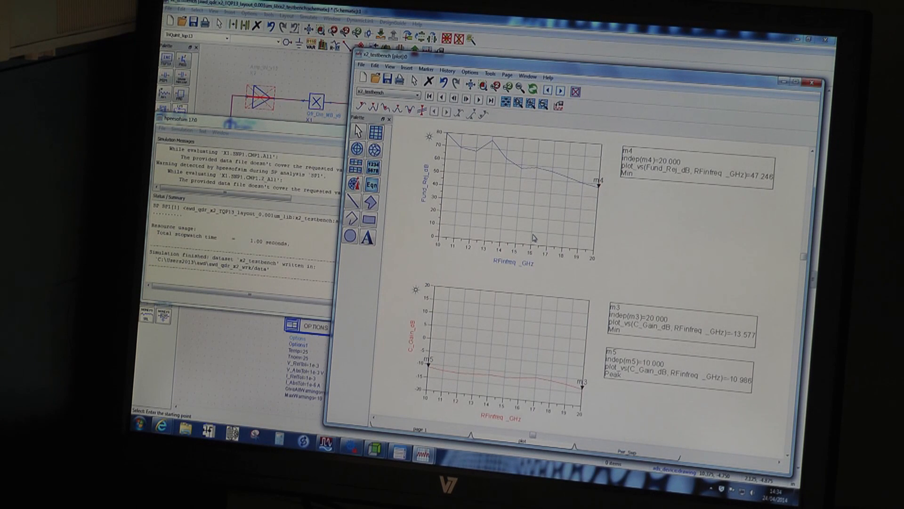
mouse_move(516, 243)
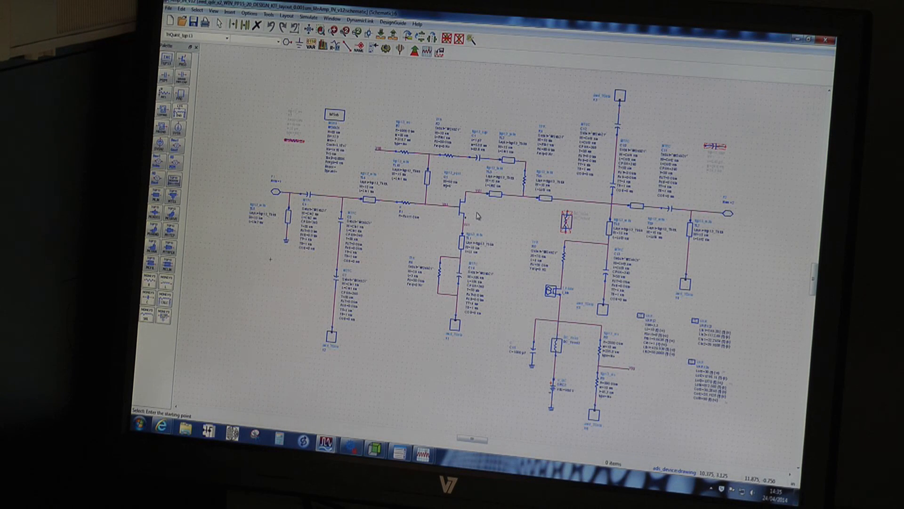
mouse_move(447, 246)
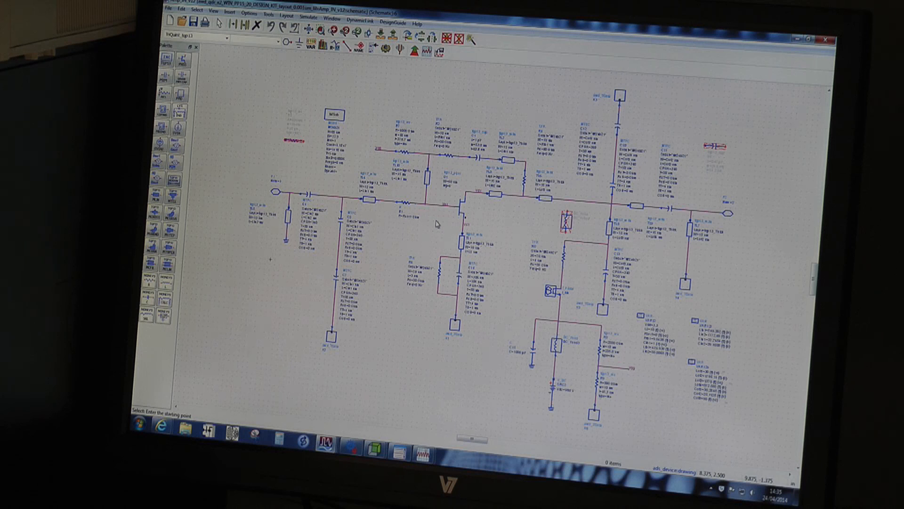
mouse_move(443, 223)
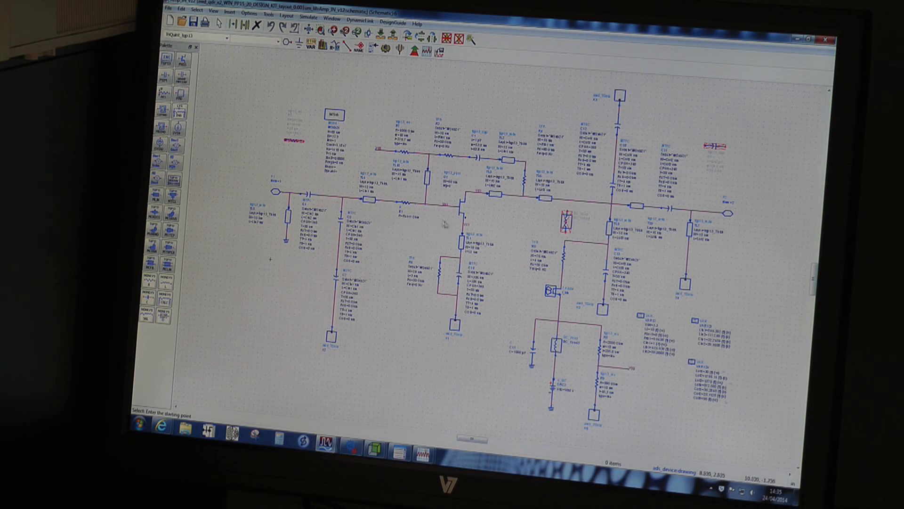
mouse_move(450, 229)
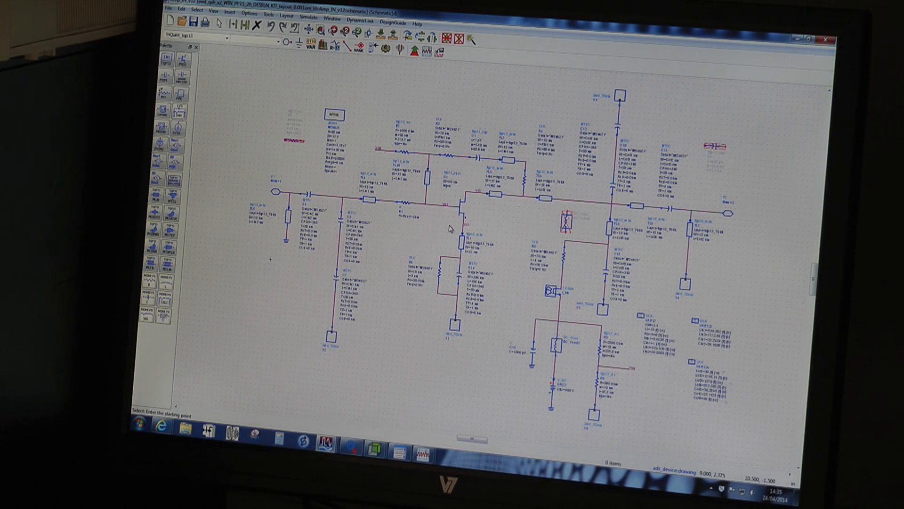
mouse_move(441, 224)
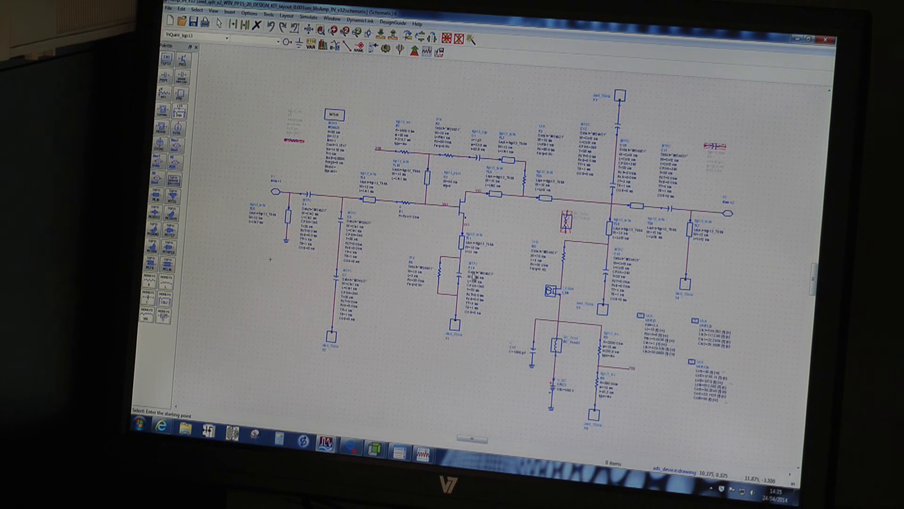
mouse_move(565, 380)
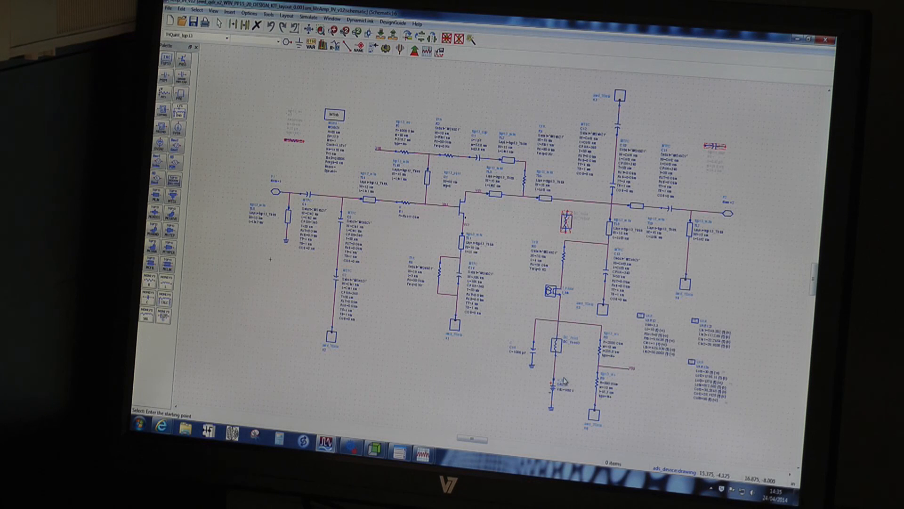
mouse_move(551, 319)
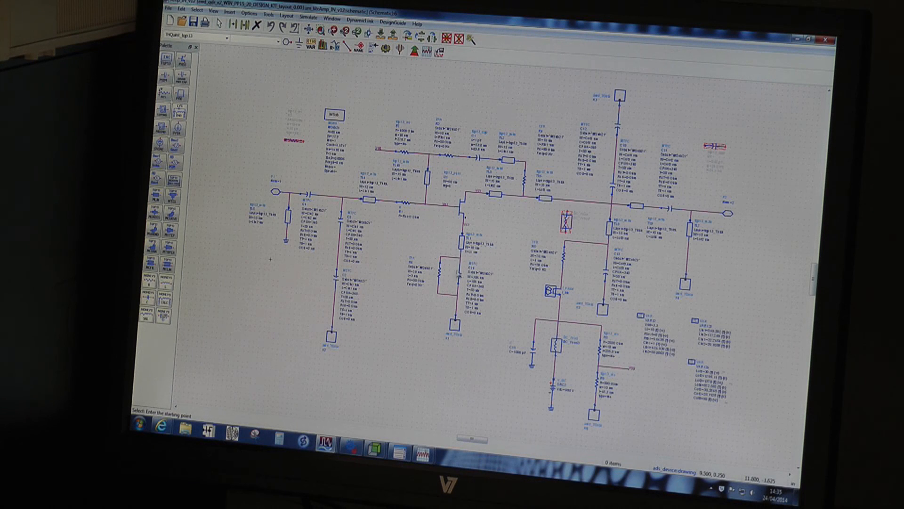
mouse_move(464, 257)
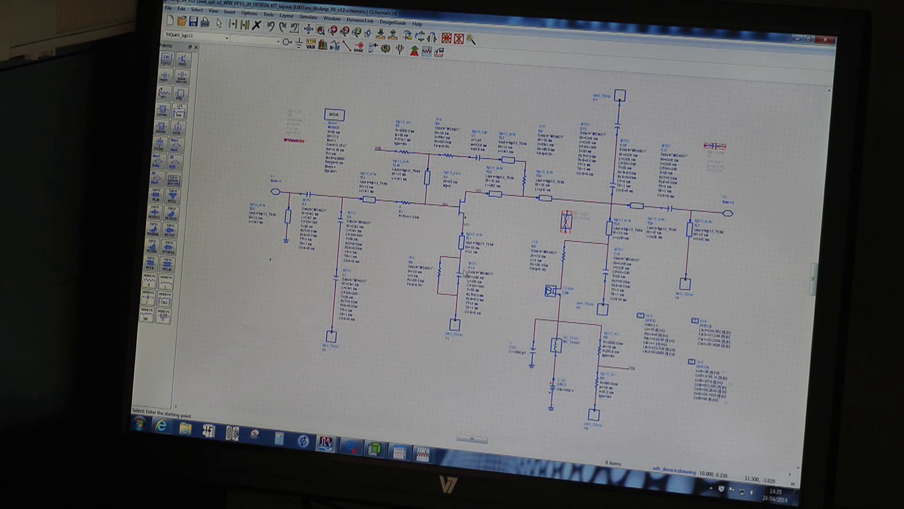
mouse_move(465, 274)
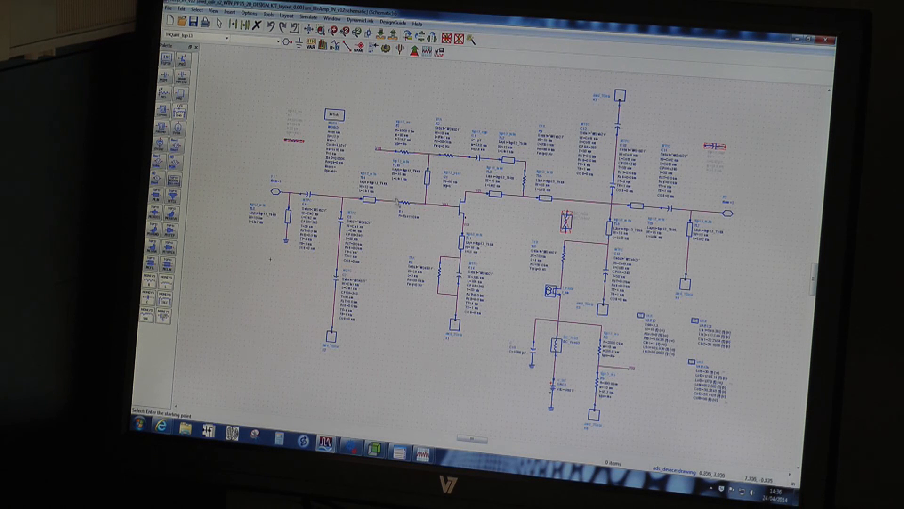
mouse_move(385, 156)
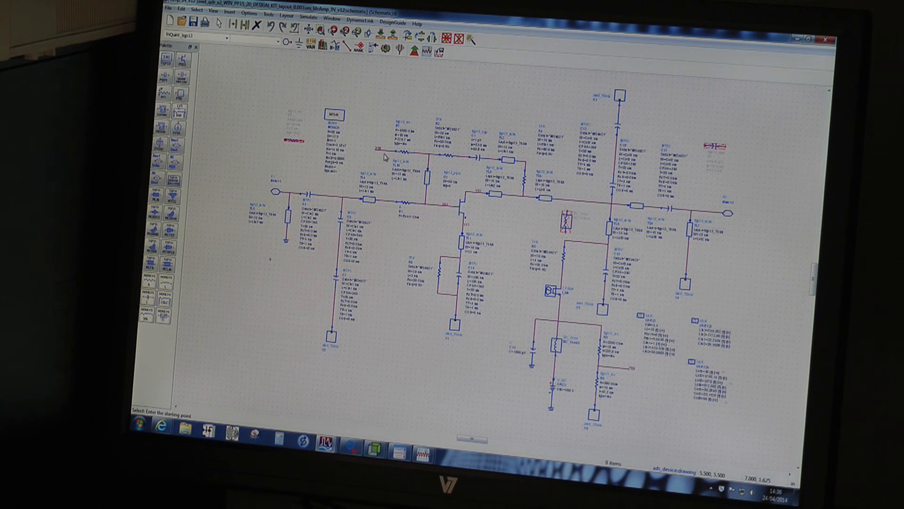
mouse_move(382, 159)
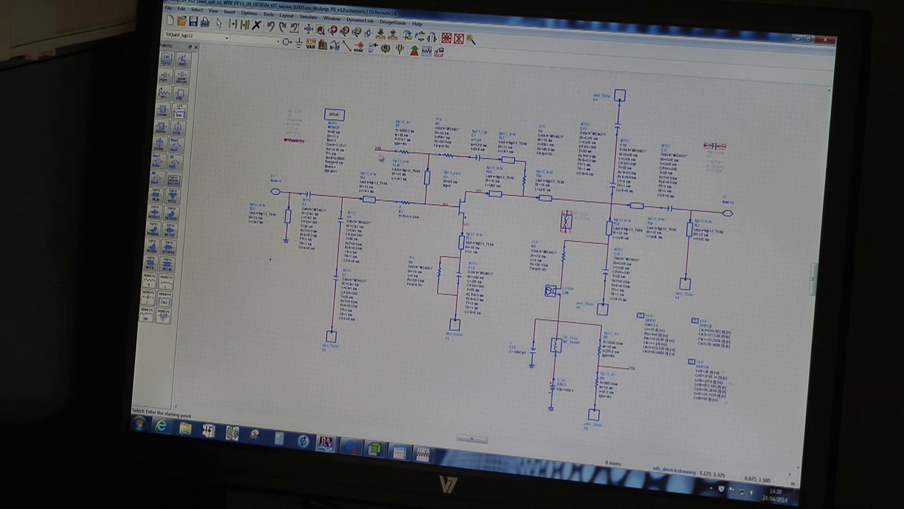
mouse_move(571, 331)
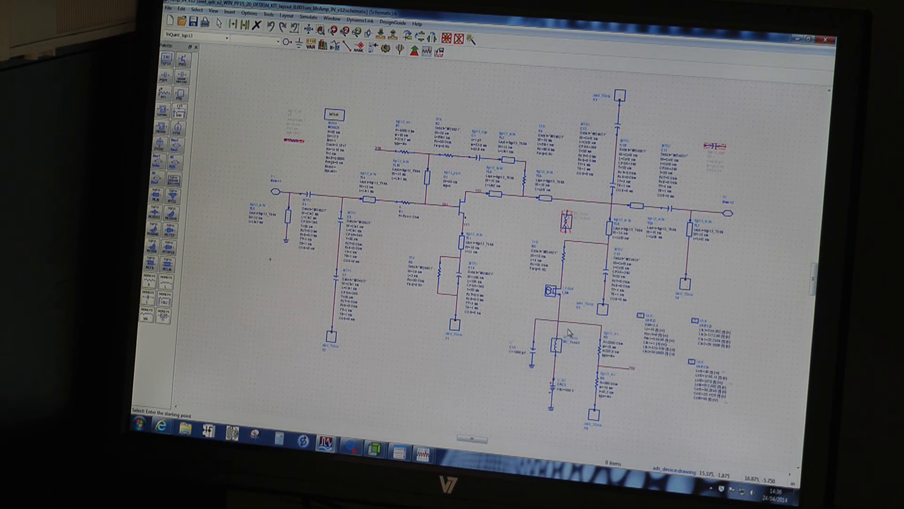
mouse_move(588, 385)
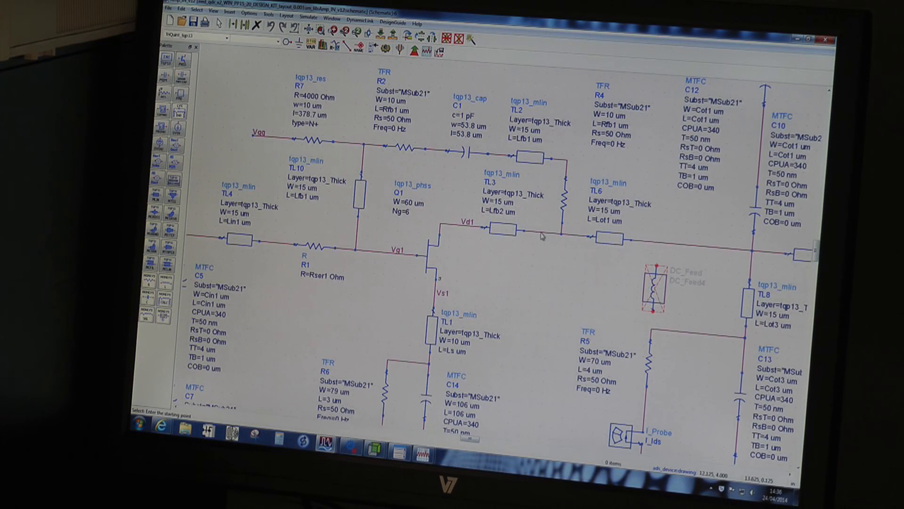
mouse_move(567, 206)
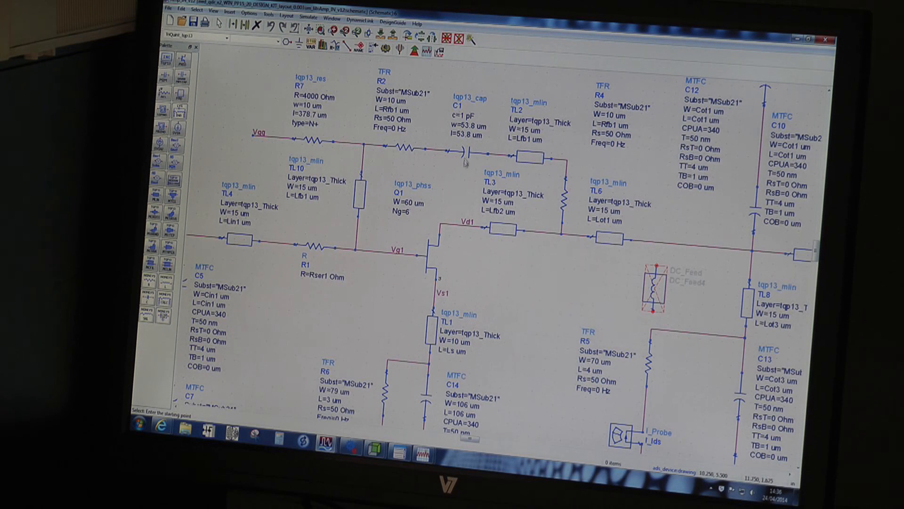
mouse_move(439, 190)
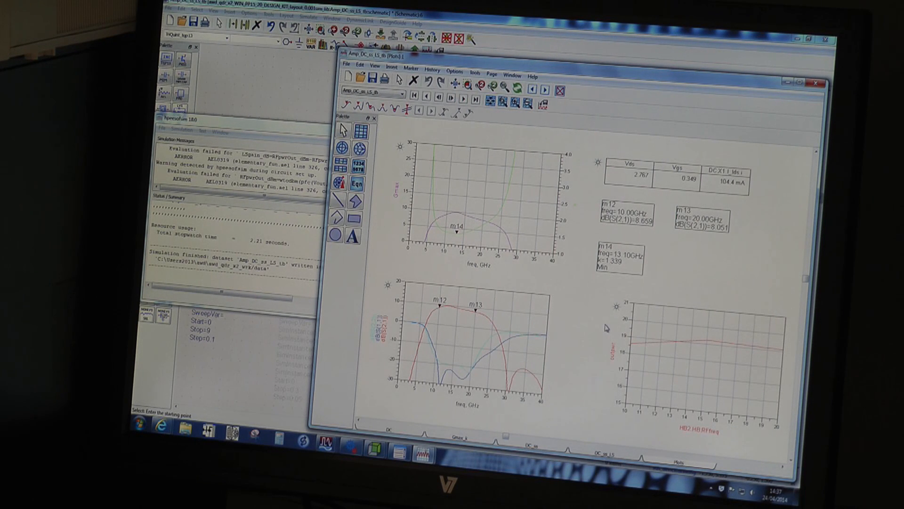
mouse_move(606, 340)
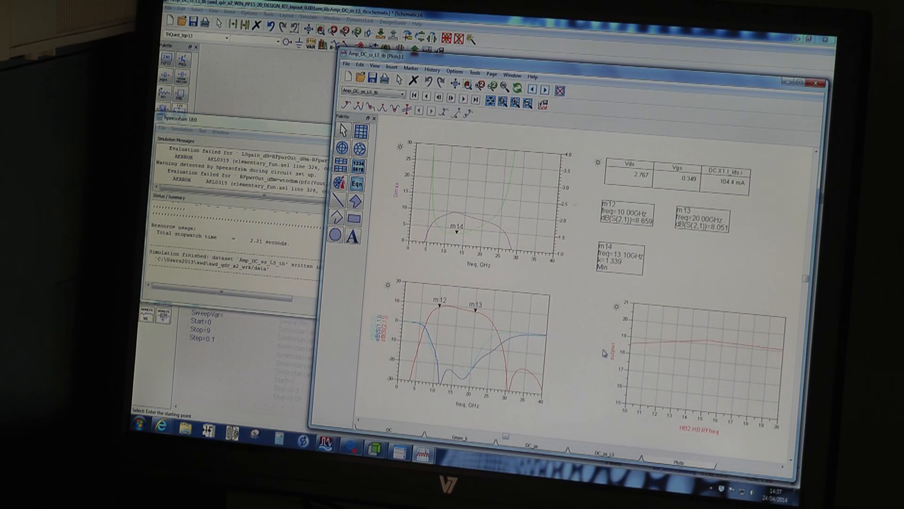
mouse_move(629, 350)
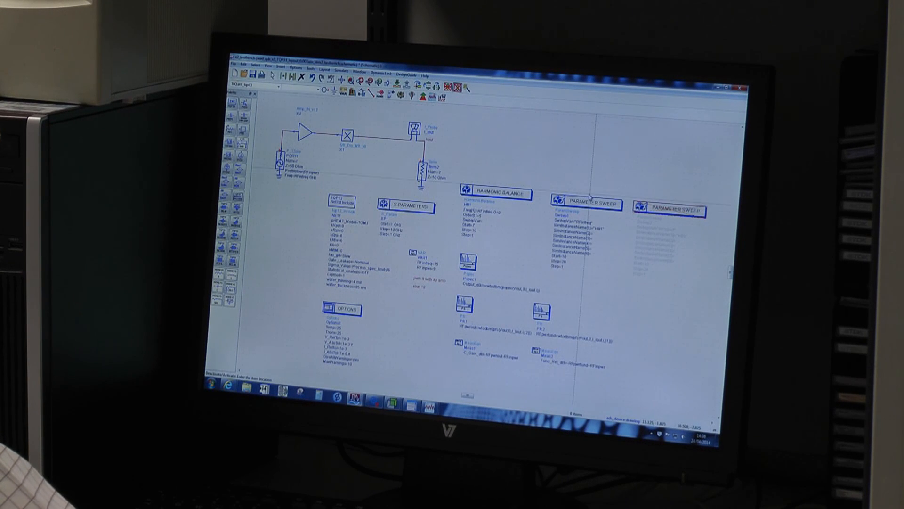
Simulate the doubler testbench and view the output spectrum: 5.112 dBm at 30 GHz.
left_click(586, 203)
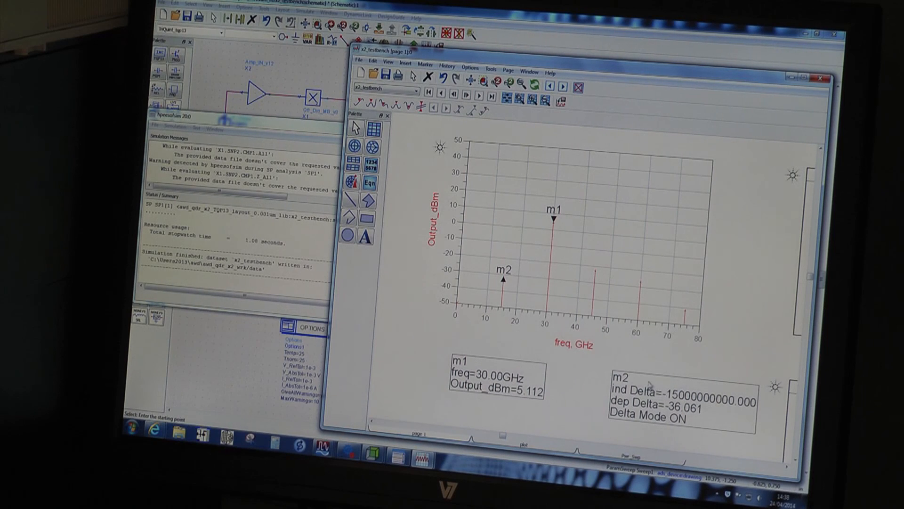
mouse_move(548, 237)
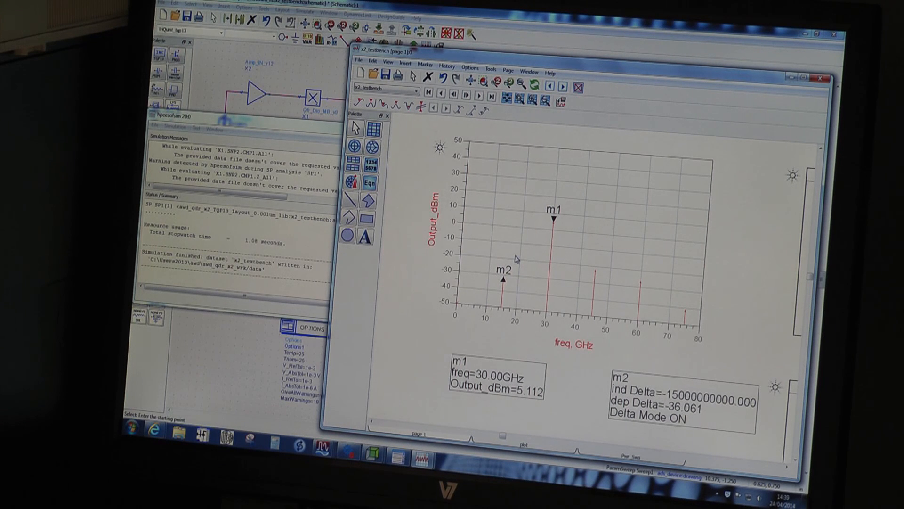
mouse_move(519, 243)
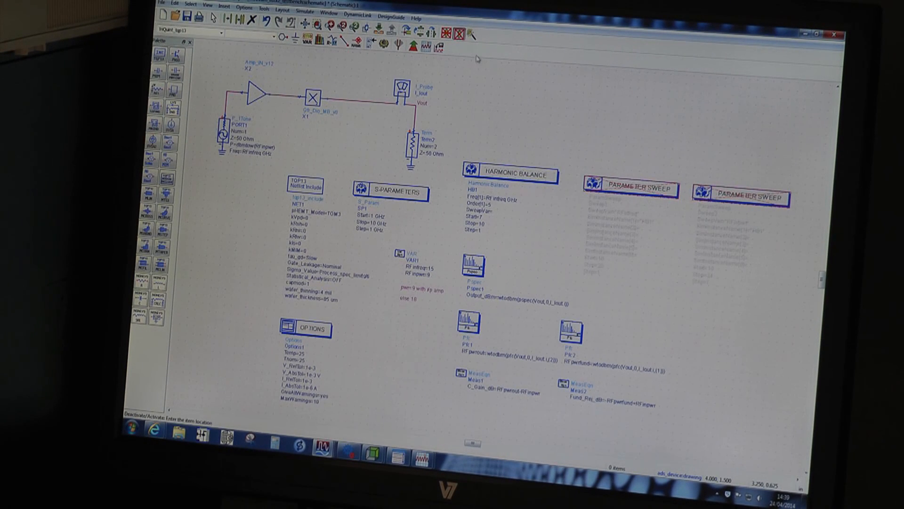
Enable the input-power sweep, edit its stop value, and put marker m6 on the −3.888 dB gain peak.
left_click(744, 198)
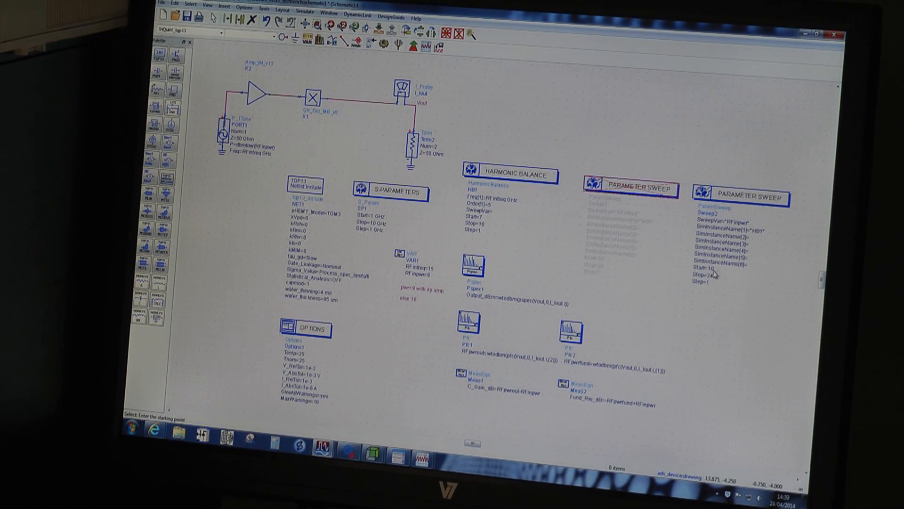
left_click(744, 198)
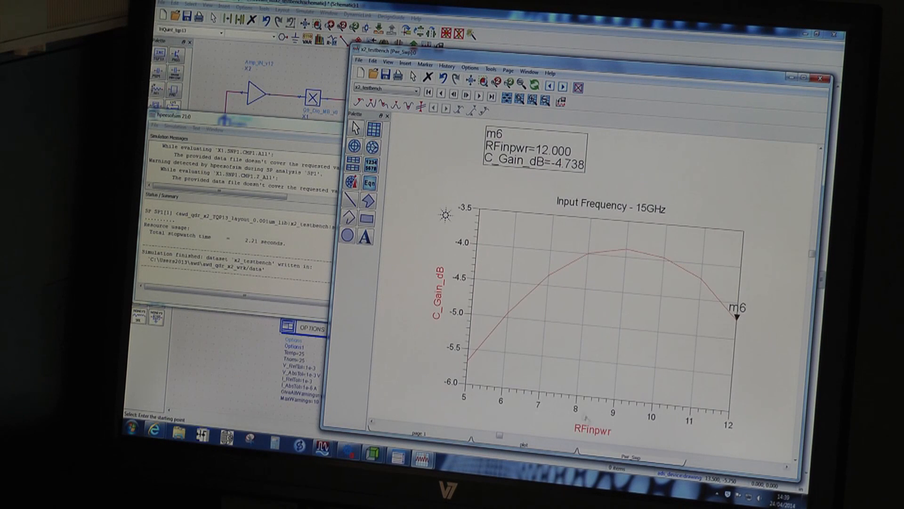
left_click(626, 245)
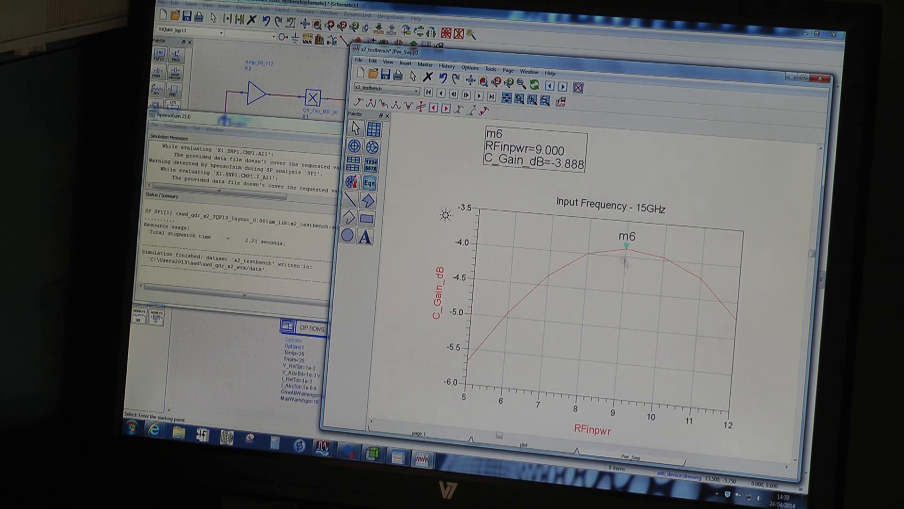
mouse_move(607, 275)
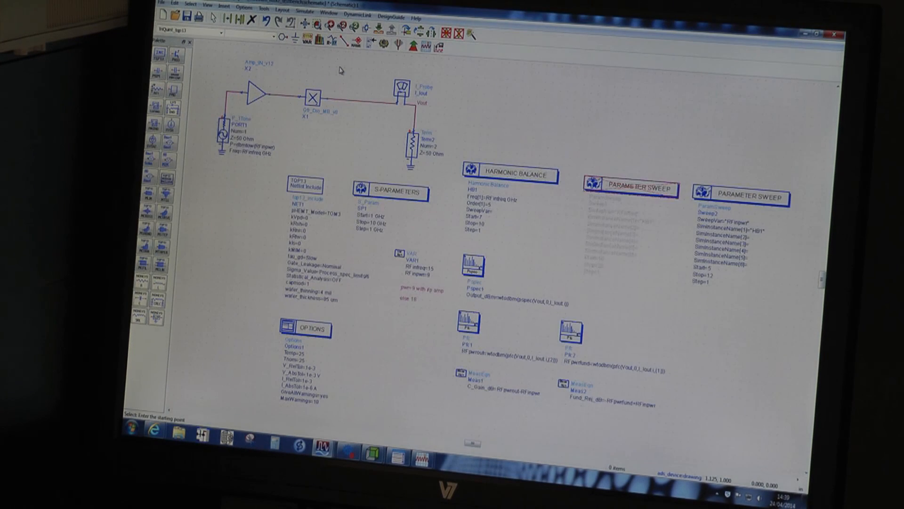
mouse_move(334, 112)
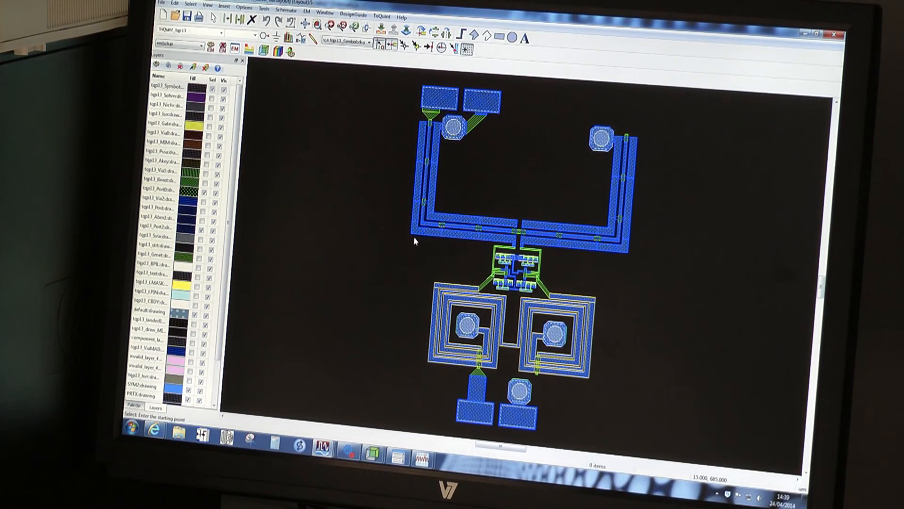
mouse_move(426, 245)
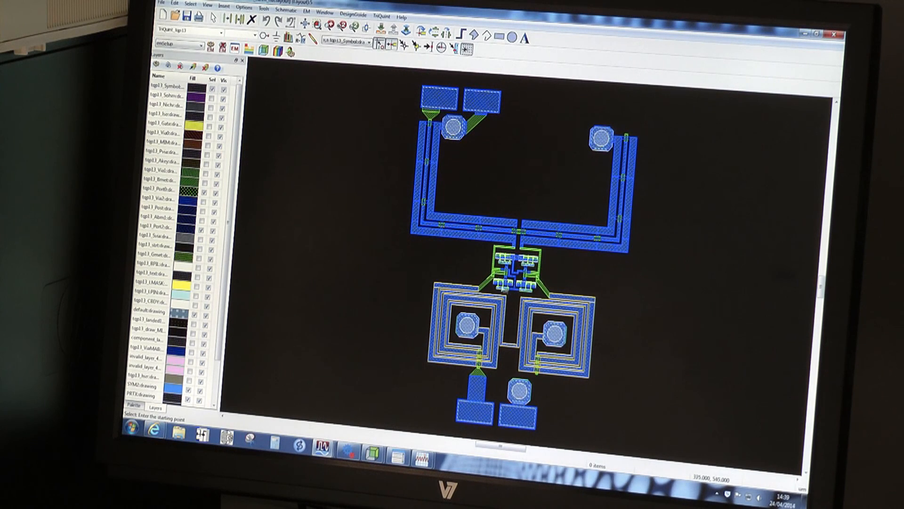
mouse_move(508, 291)
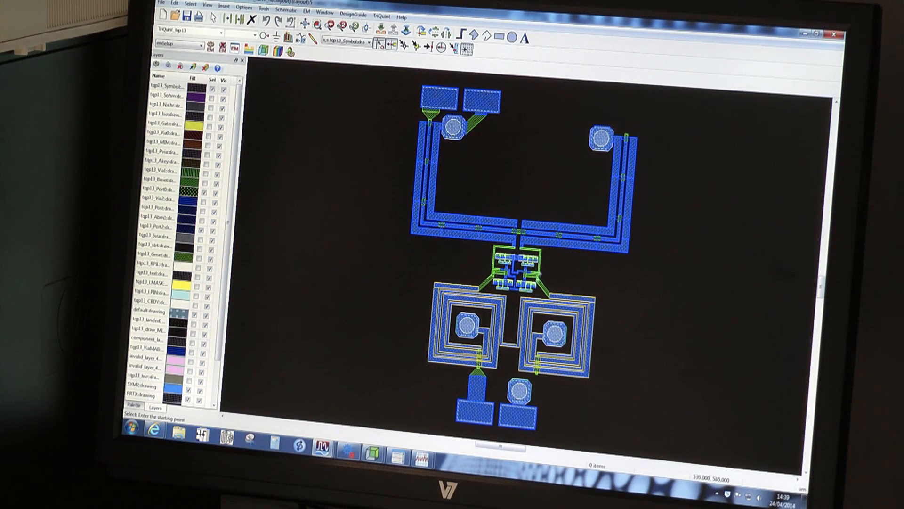
mouse_move(490, 262)
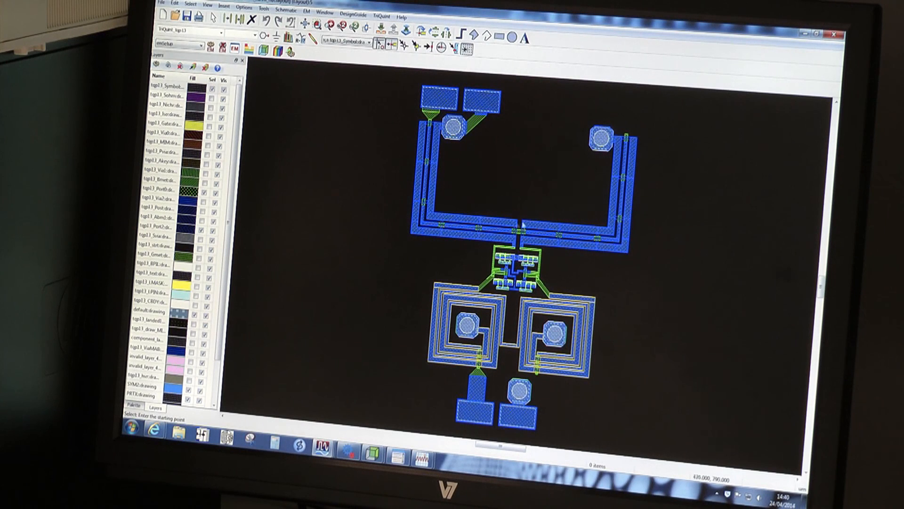
mouse_move(467, 183)
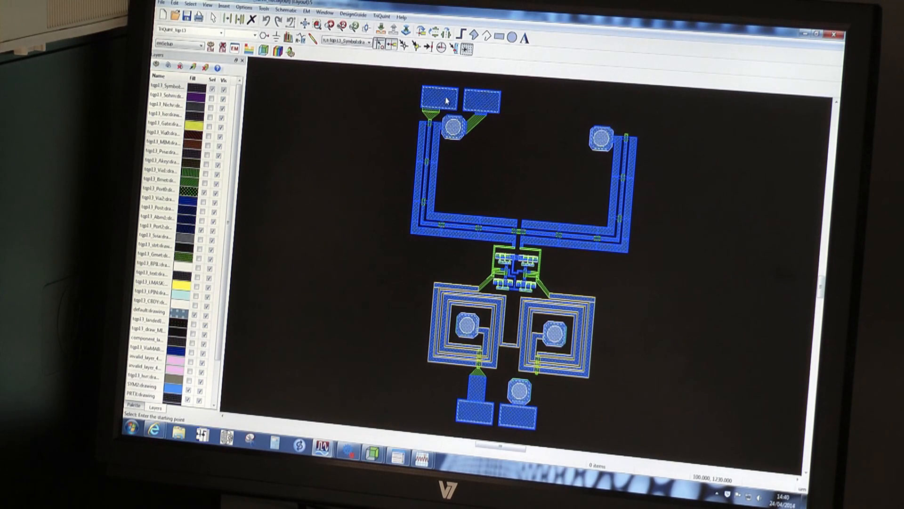
mouse_move(505, 409)
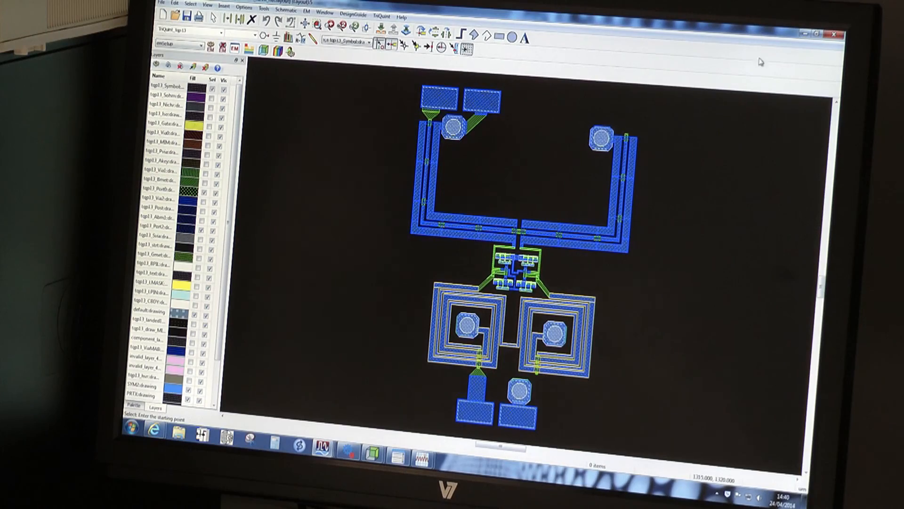
mouse_move(164, 434)
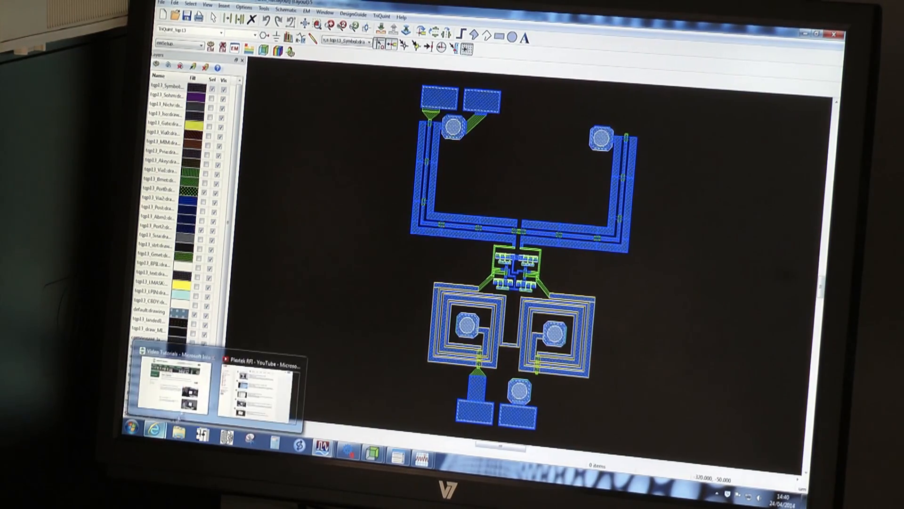